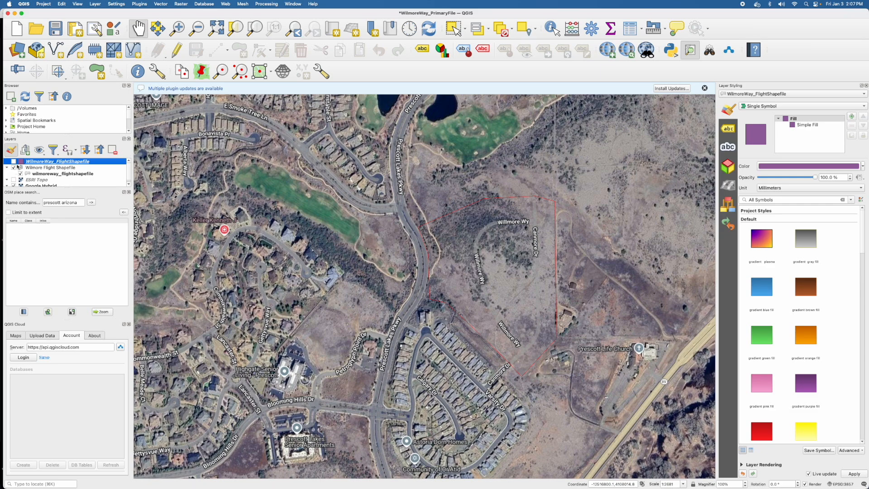
Turn on the WillmoreWay_FlightShapefile layer so its purple fill covers the satellite basemap.
left_click(13, 161)
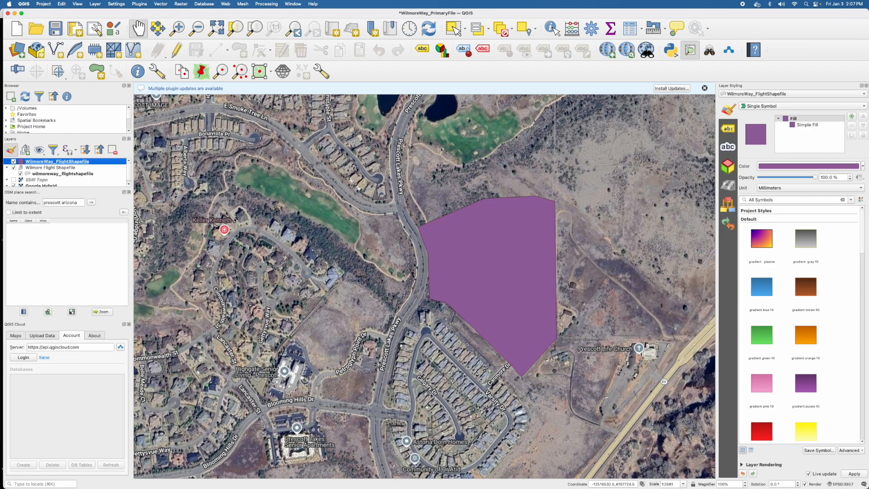
mouse_move(527, 295)
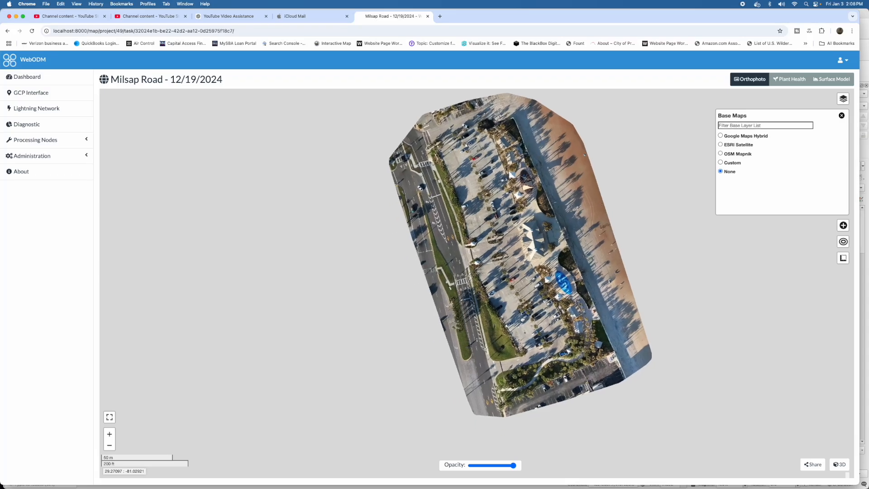
Switch the Milsap Road 12/19/2024 task from the orthophoto map to the 3D viewer.
scroll("down", 3)
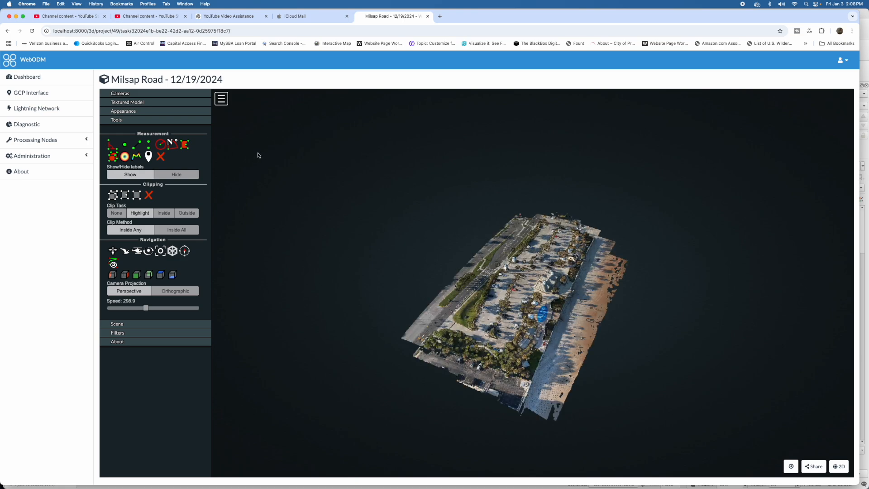
Enable Show Model under Textured Model and rotate to view the parking lots and buildings.
left_click(127, 102)
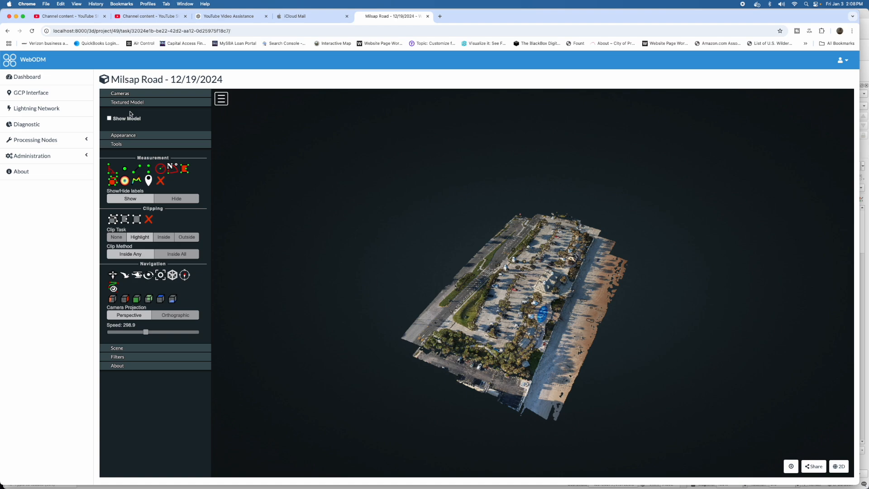
left_click(109, 118)
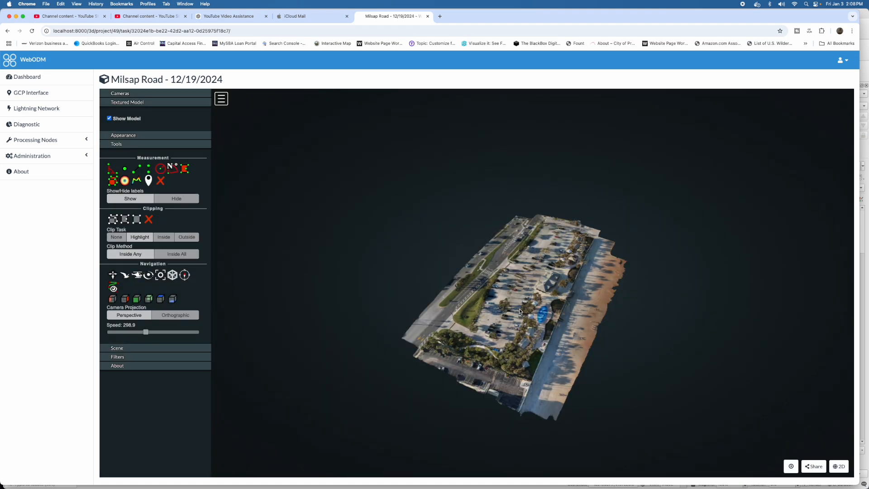
scroll("down", 3)
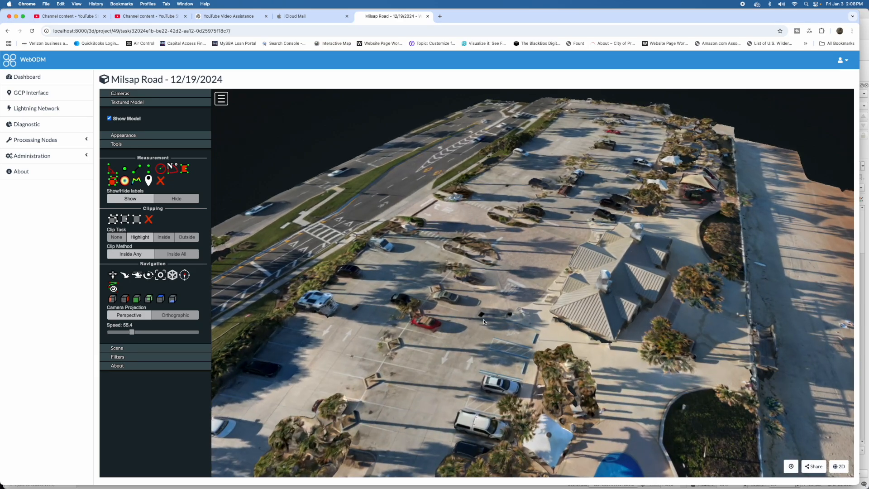
left_click_drag(483, 322, 608, 323)
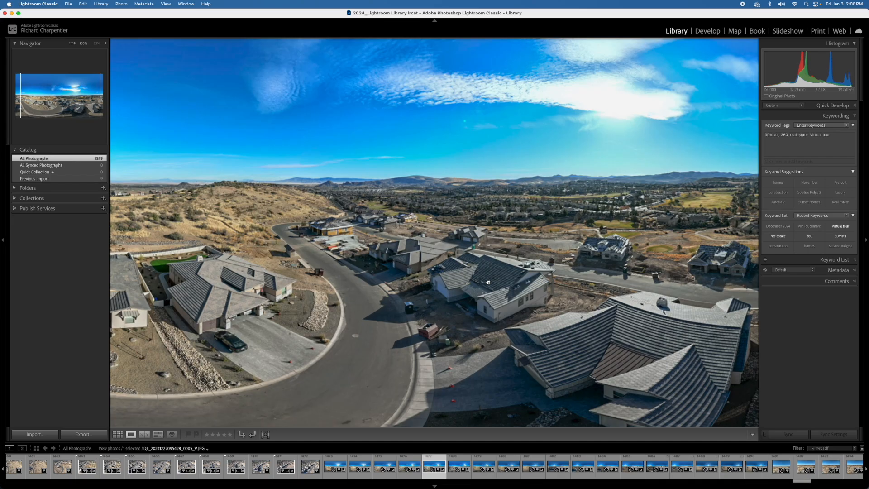
left_click(488, 282)
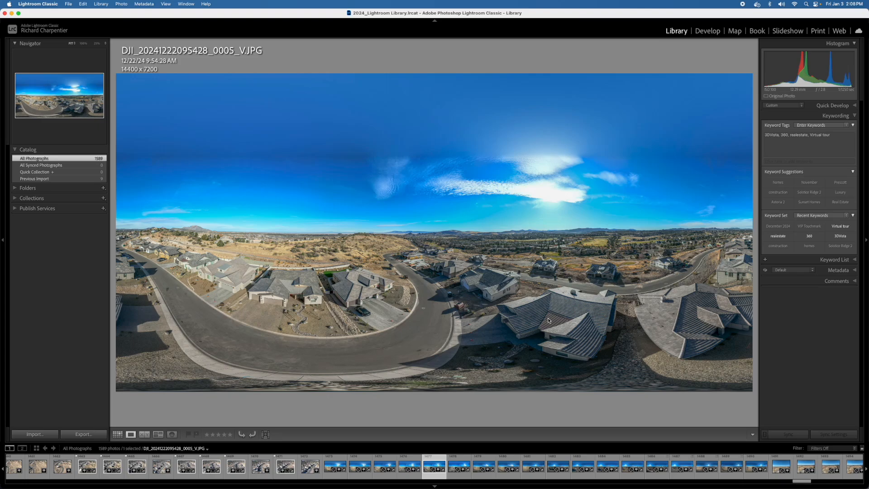
left_click(548, 321)
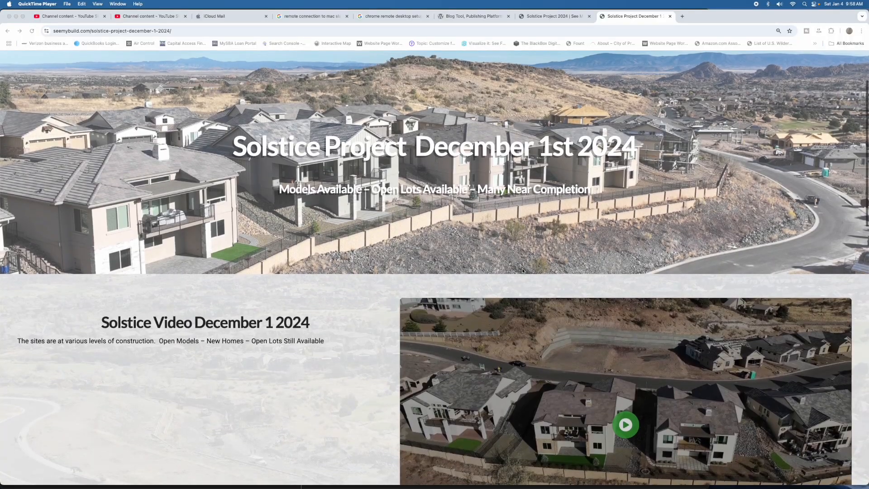
Browse the December 1st page's video playlist, 3D site model and image gallery.
scroll("down", 3)
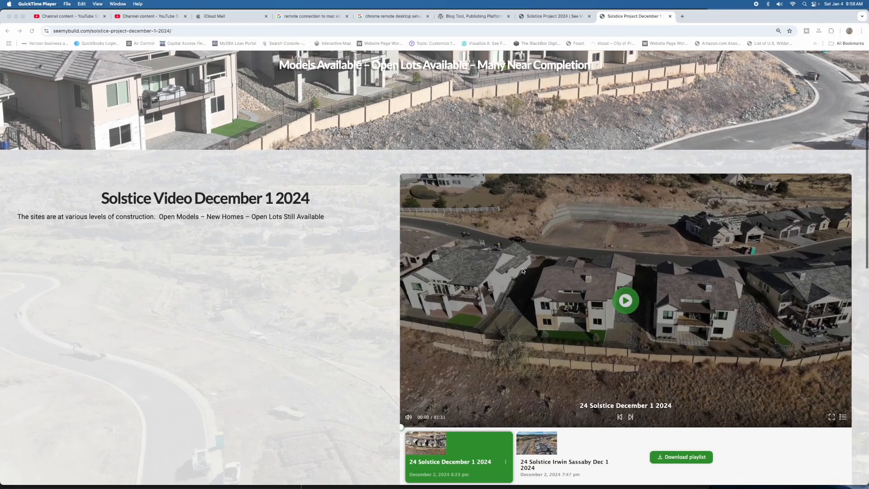
scroll("down", 3)
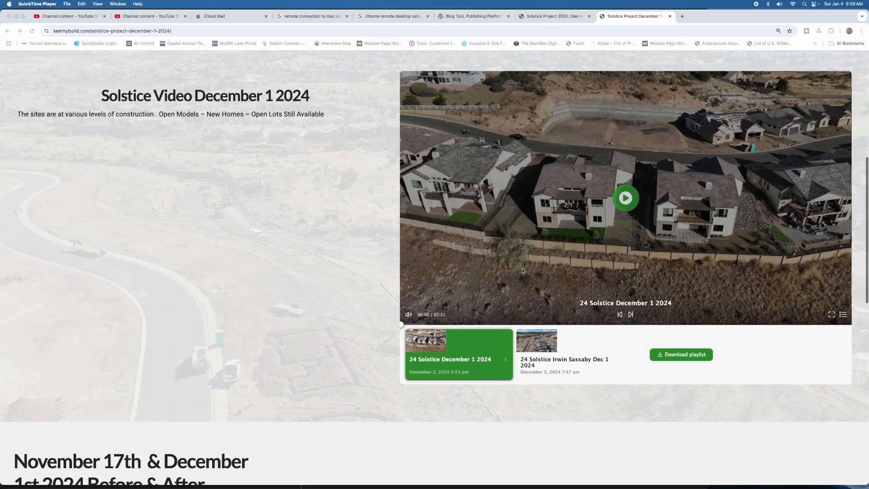
scroll("down", 3)
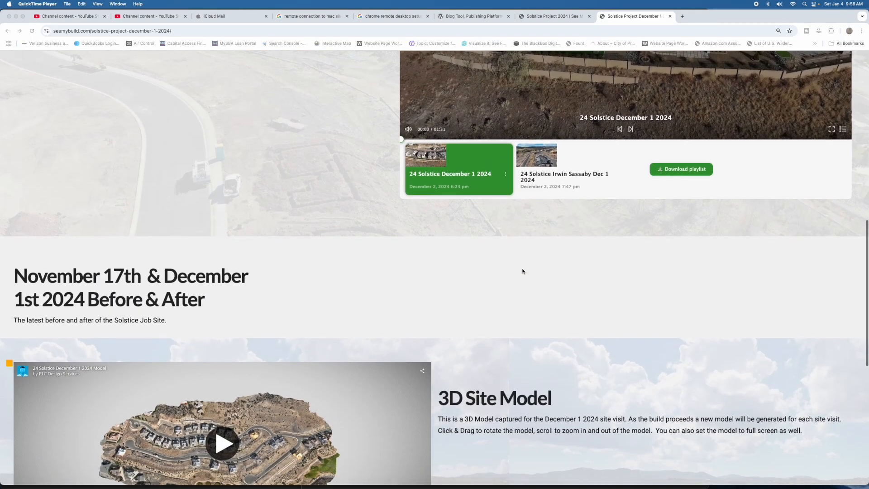
scroll("down", 3)
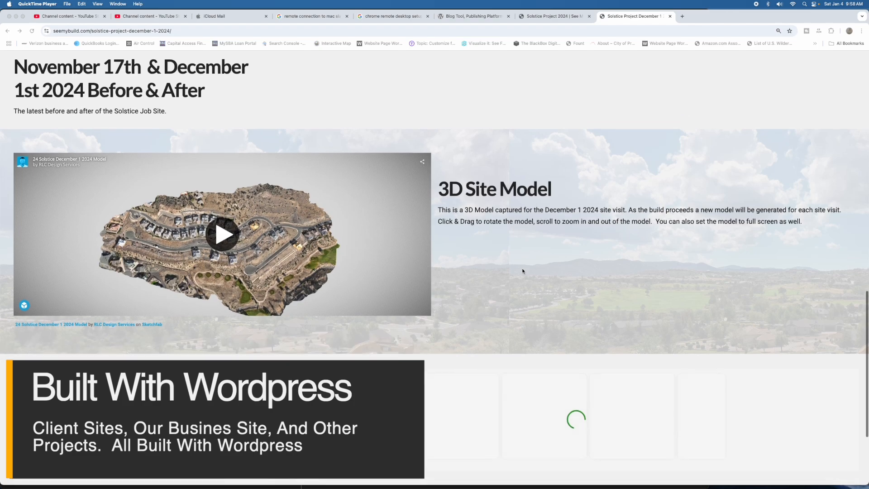
scroll("down", 3)
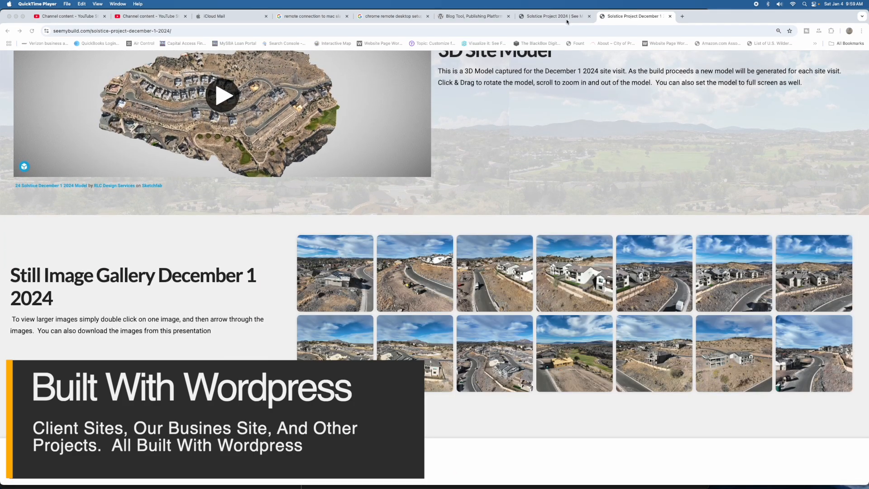
Switch to the Solstice Project 2024 page showing the dated construction progress photo grid.
left_click(552, 15)
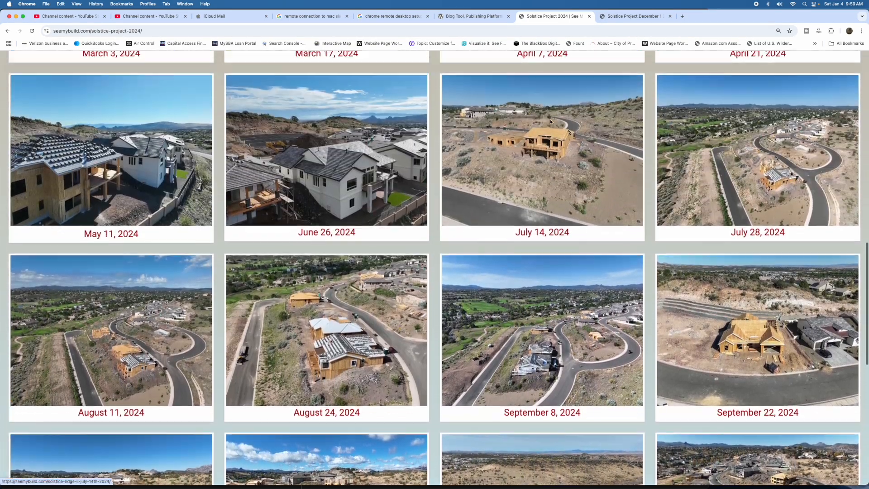
scroll("up", 3)
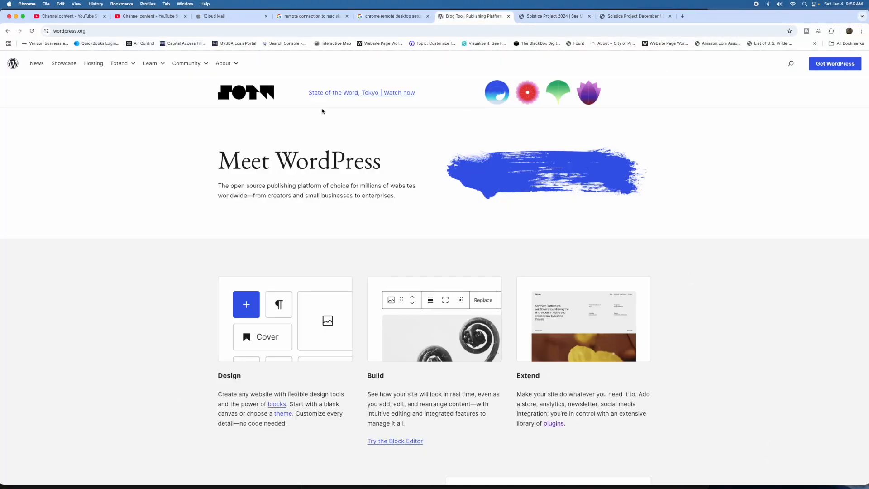
scroll("down", 3)
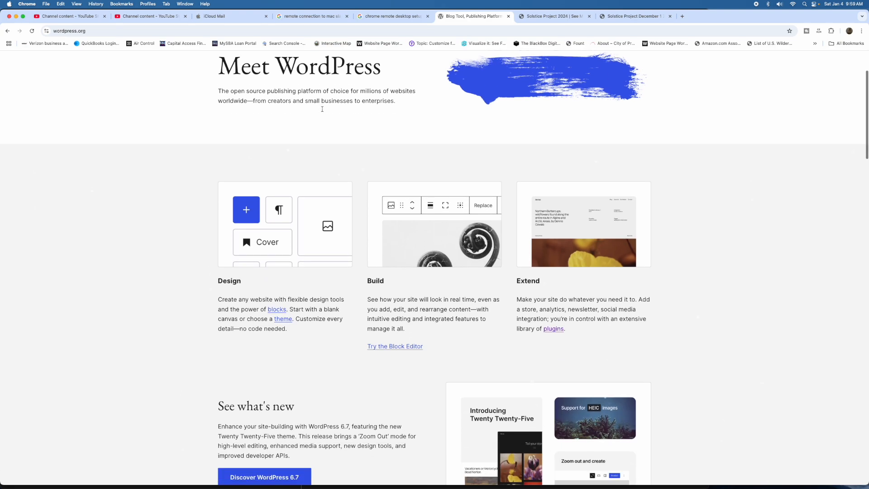
scroll("down", 3)
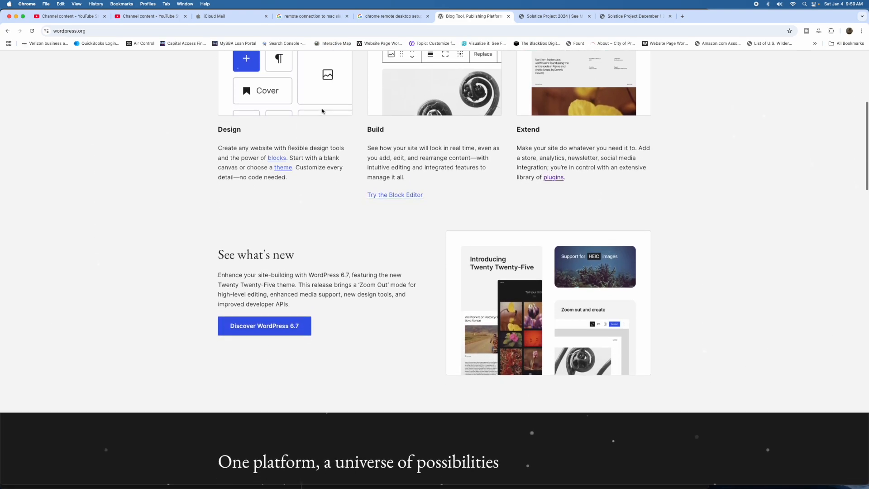
scroll("down", 3)
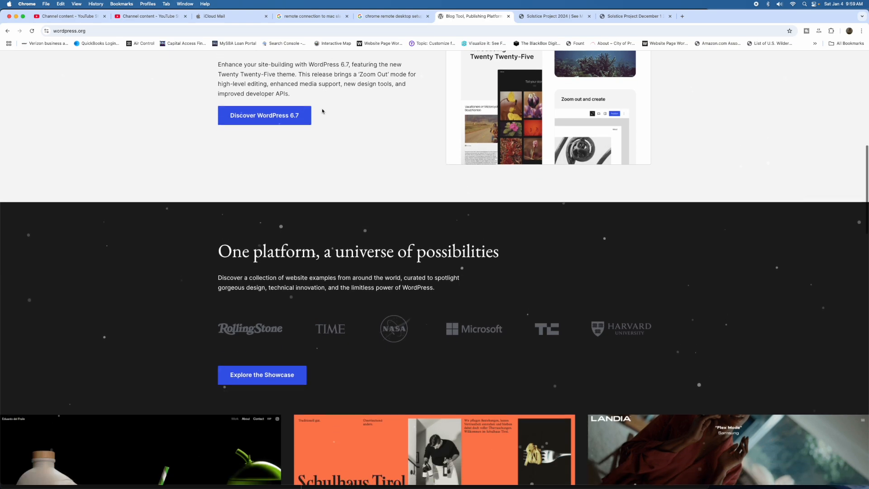
scroll("down", 3)
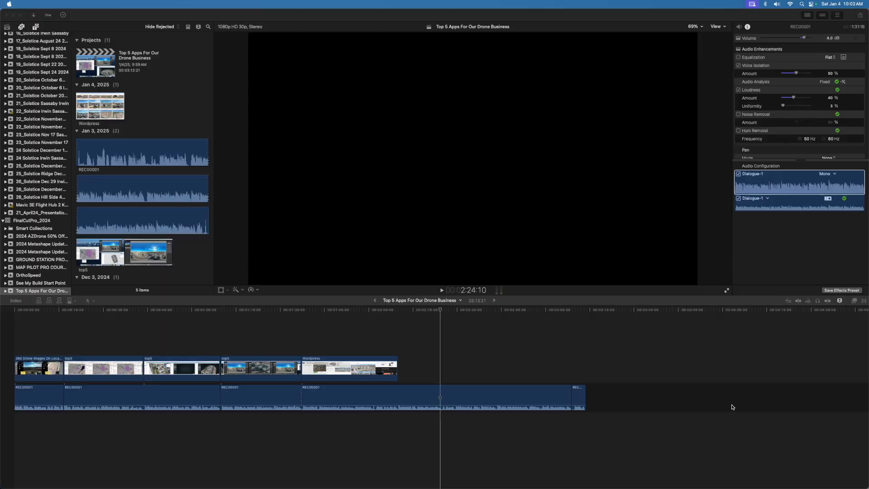
mouse_move(673, 412)
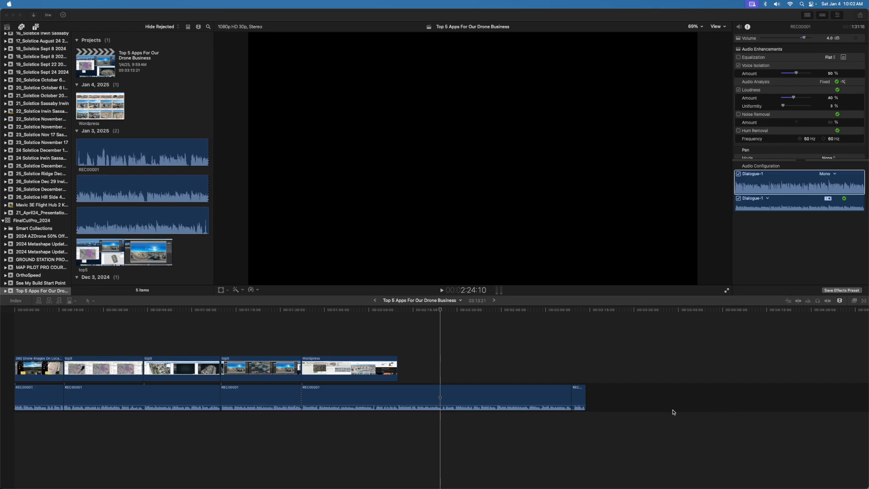
mouse_move(110, 433)
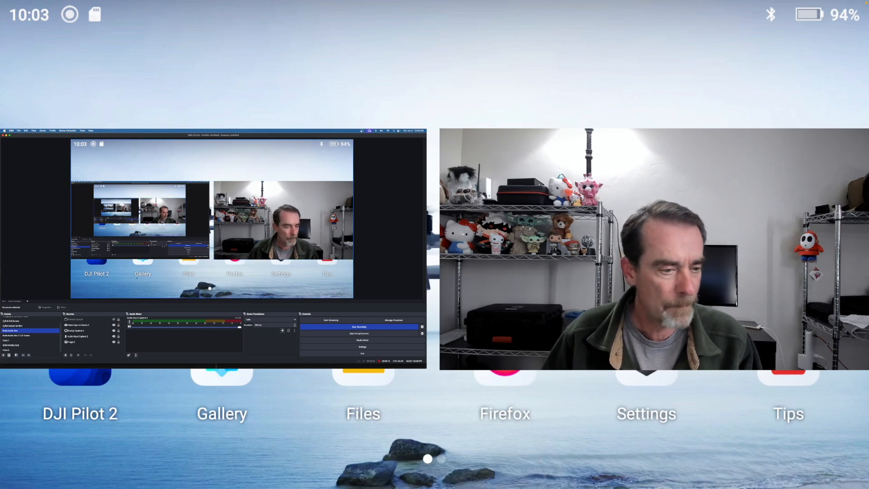
left_click(19, 321)
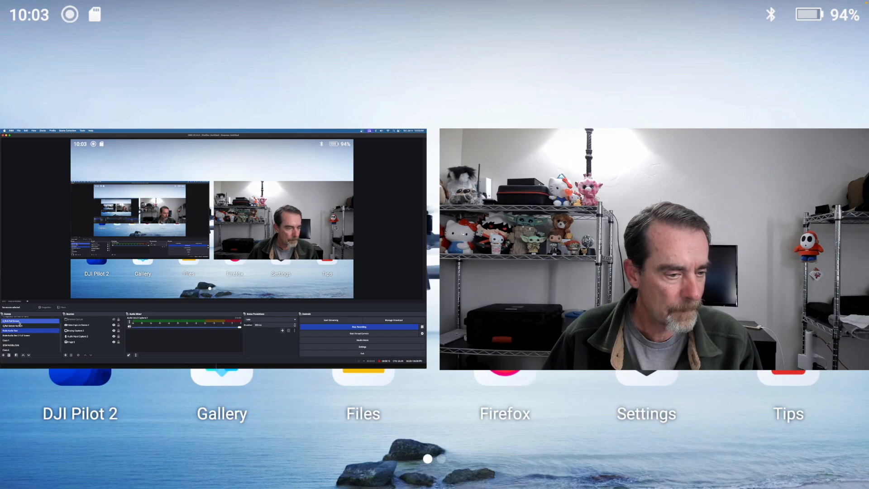